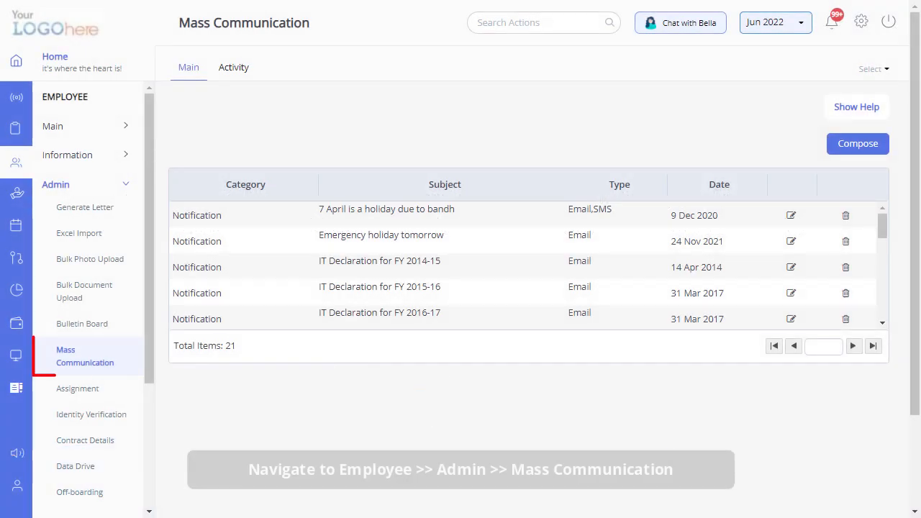
Step: Compose a new mass communication to All Employees with category Notification
{"action": "left_click", "coordinate": [85, 355]}
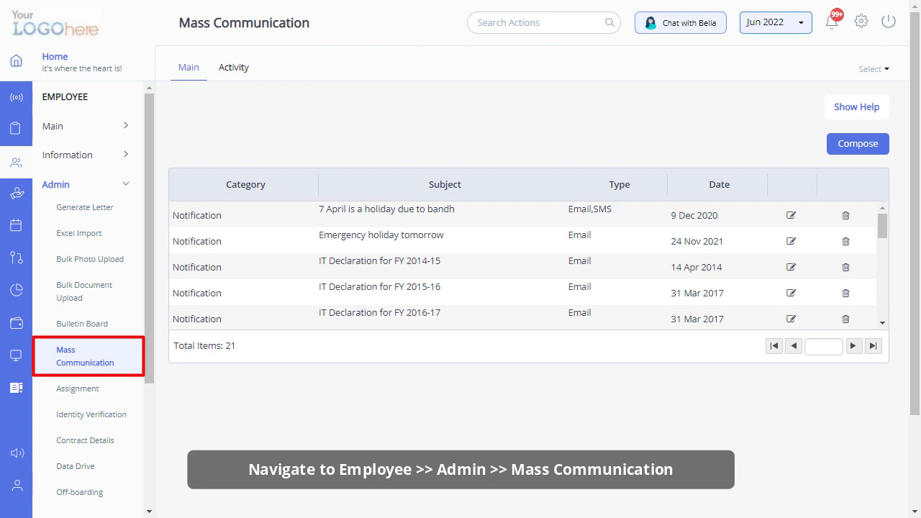
{"action": "left_click", "coordinate": [84, 355]}
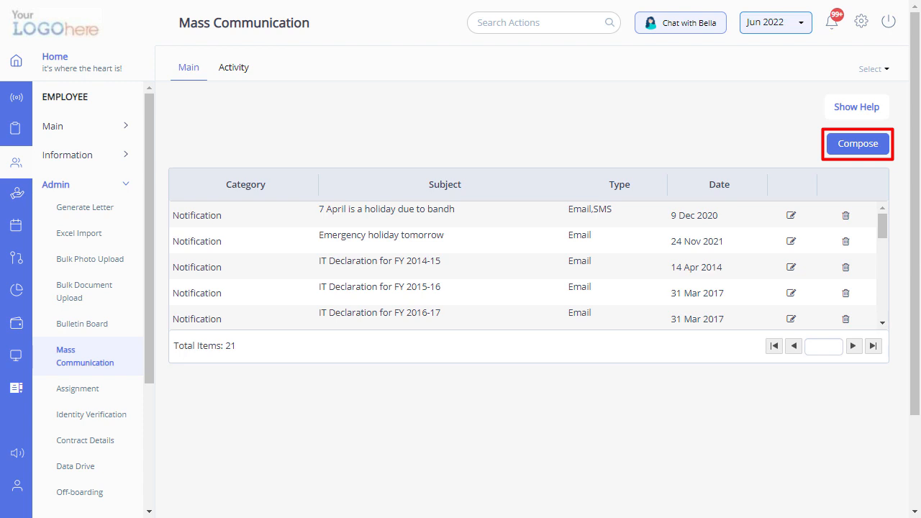
{"action": "left_click", "coordinate": [858, 144]}
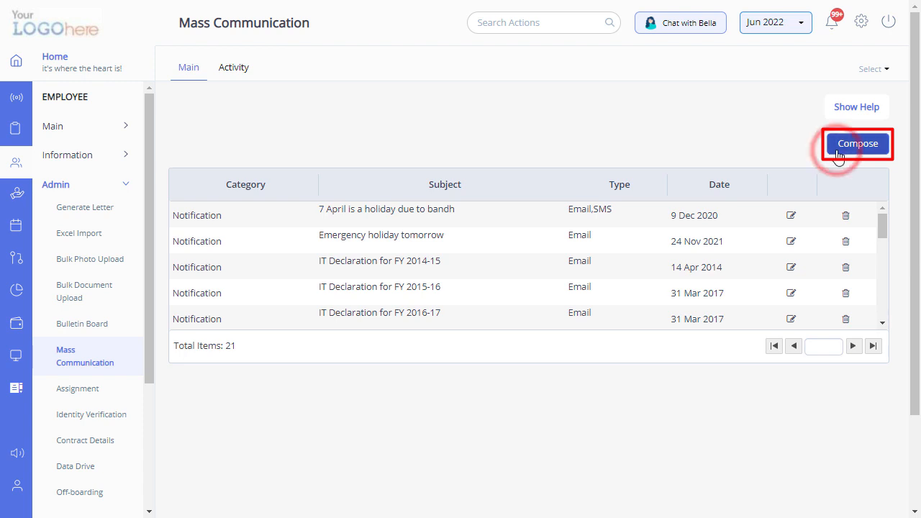
{"action": "left_click", "coordinate": [856, 143]}
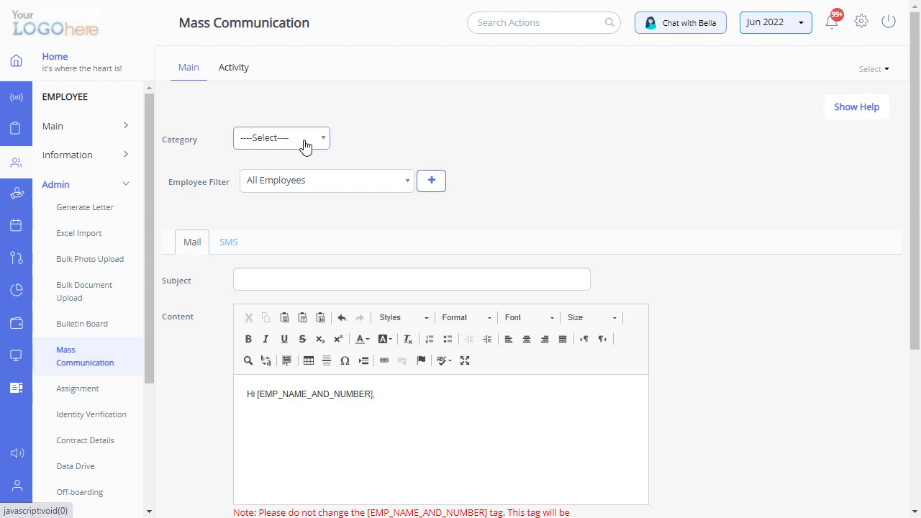
{"action": "left_click", "coordinate": [281, 138]}
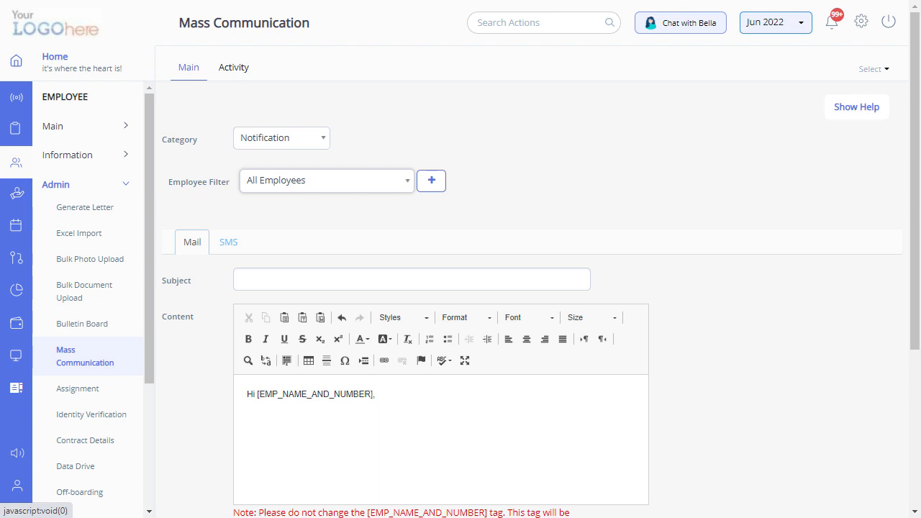
{"action": "mouse_move", "coordinate": [293, 233]}
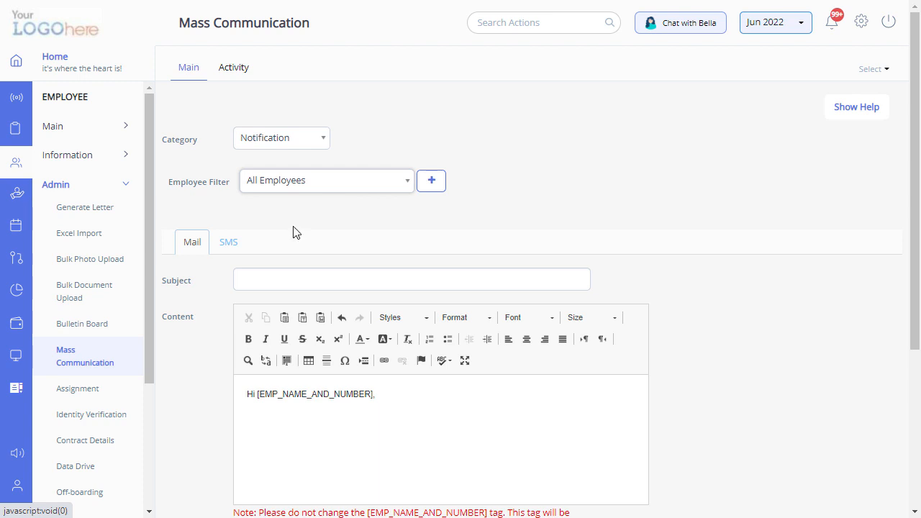
{"action": "left_click", "coordinate": [228, 242]}
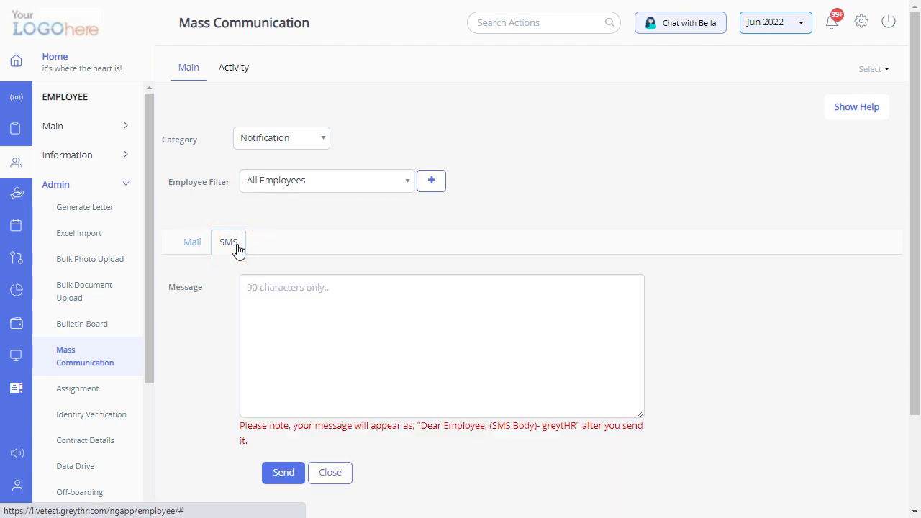
{"action": "left_click", "coordinate": [192, 242]}
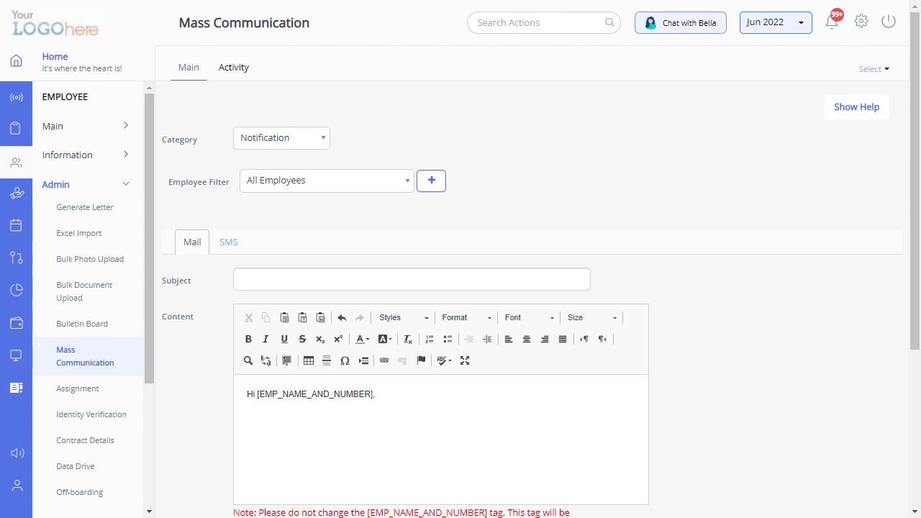
Step: Enter subject 'IT Declaration for FY 2020-21' and a body asking employees to submit their IT declaration
{"action": "type", "text": "IT Declaration for FY 2020-21"}
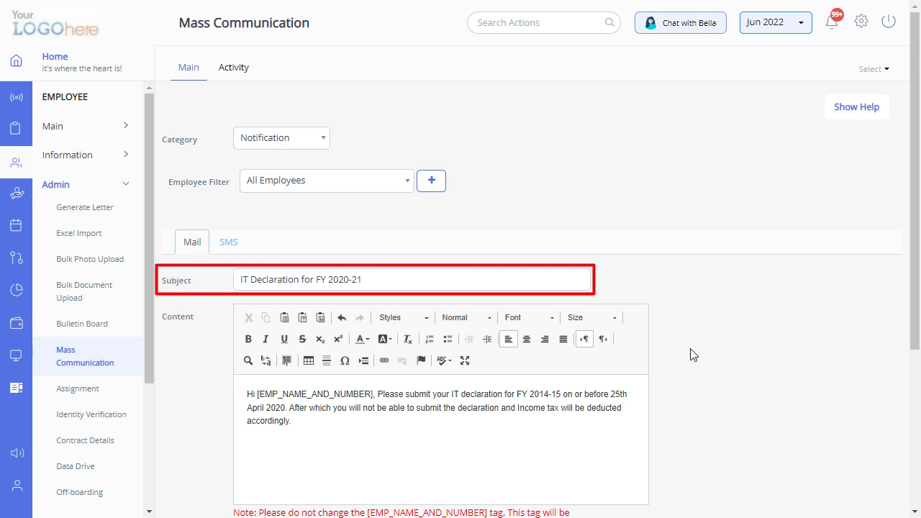
{"action": "scroll", "scroll_direction": "down", "scroll_amount": 3}
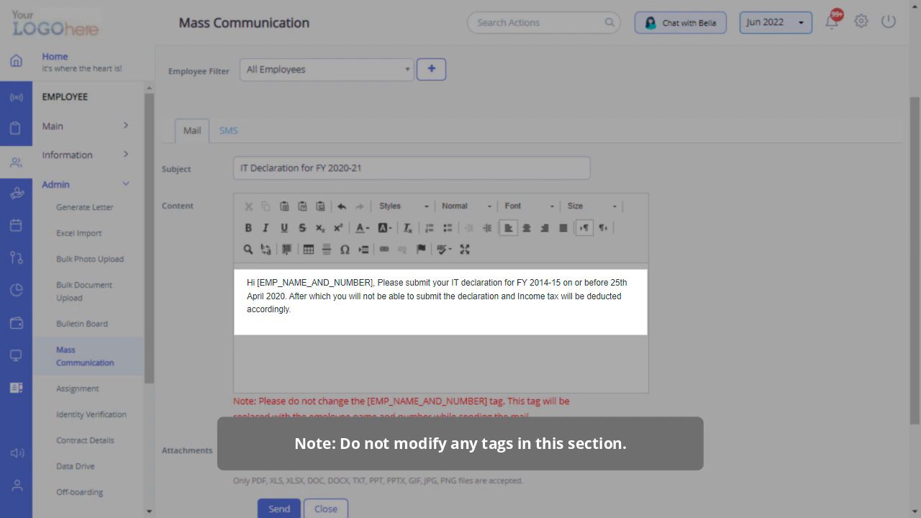
{"action": "double_click", "coordinate": [315, 282]}
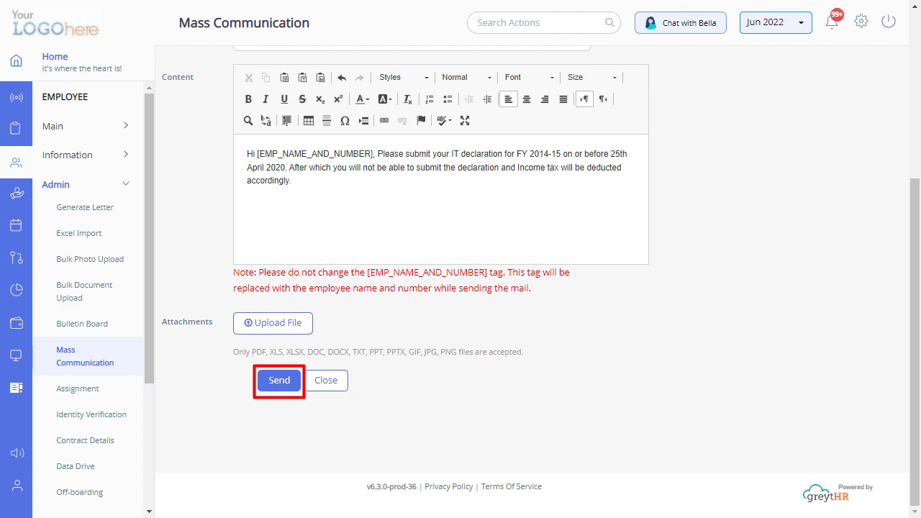
Step: Send the IT declaration email to 6313 employees, bringing the list to 22 items
{"action": "left_click", "coordinate": [279, 379]}
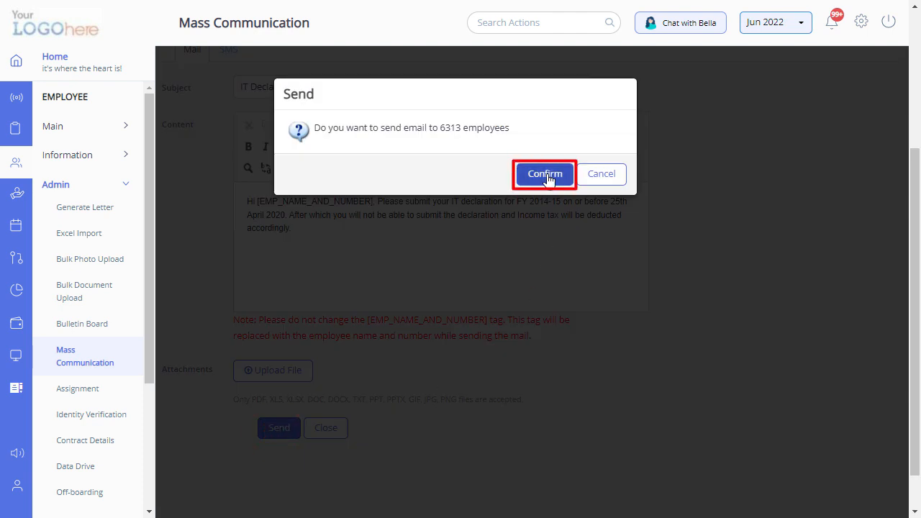
{"action": "left_click", "coordinate": [544, 172]}
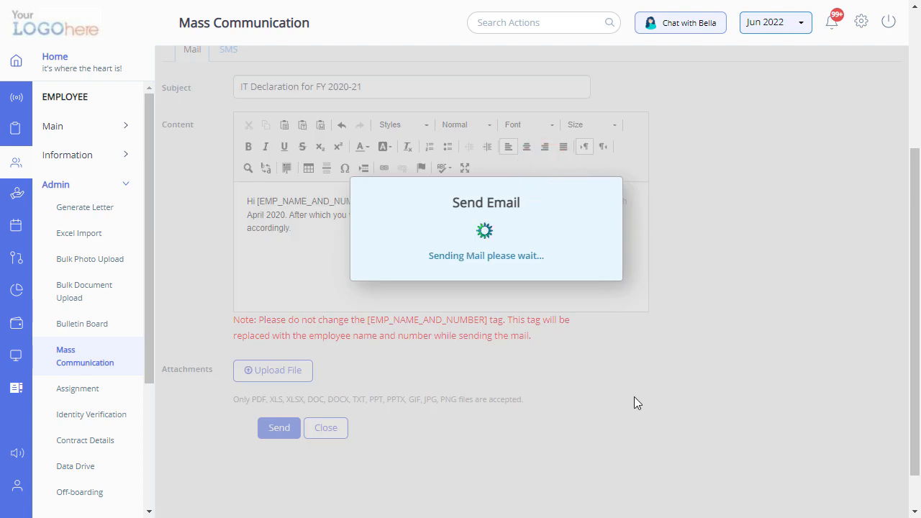
{"action": "left_click", "coordinate": [279, 427]}
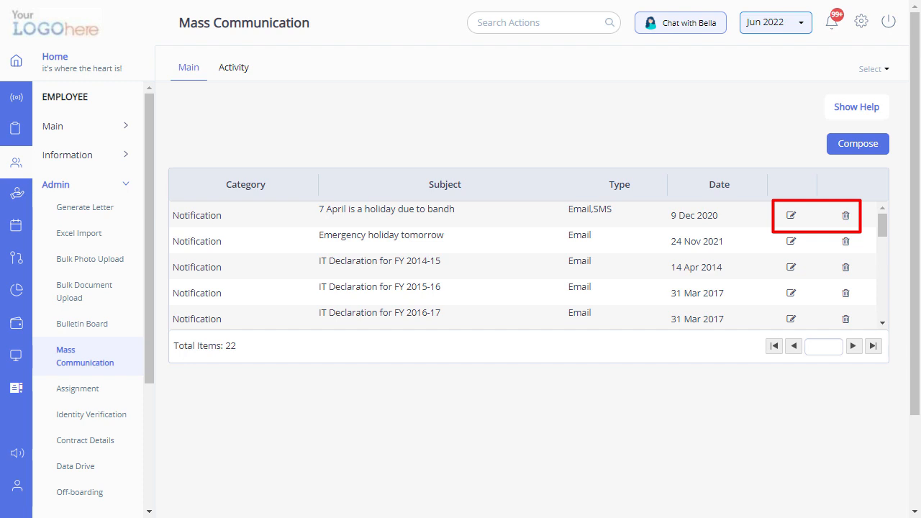
Step: Edit the first notification in the list and view its empty SMS message area
{"action": "left_click", "coordinate": [791, 216]}
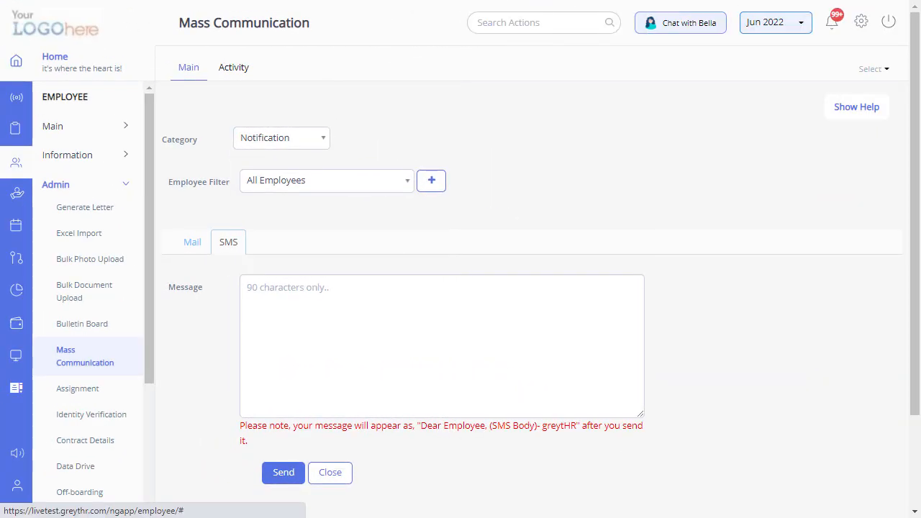
{"action": "left_click", "coordinate": [227, 241]}
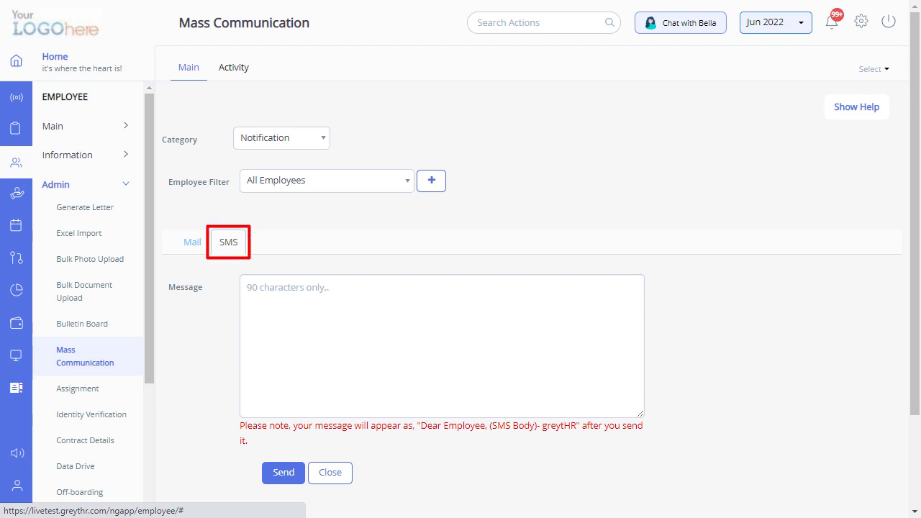